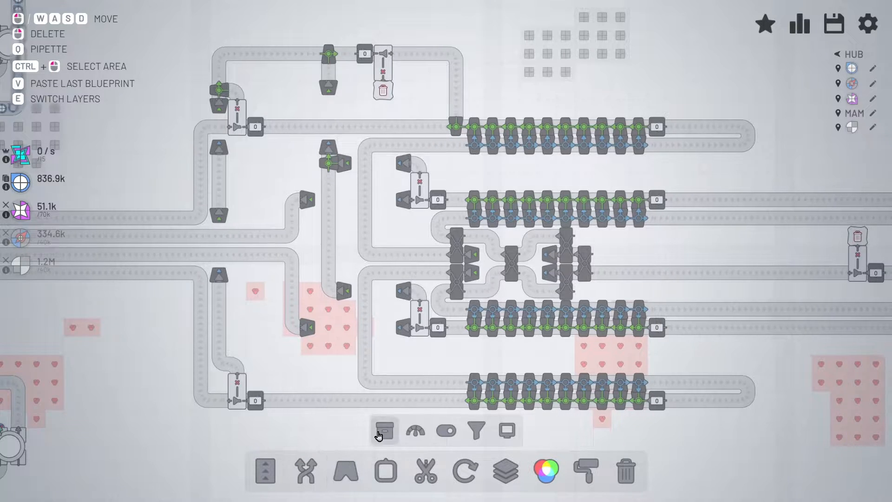
# Step: Place a storage building on the loop and check its wiring layer
pyautogui.click(385, 430)
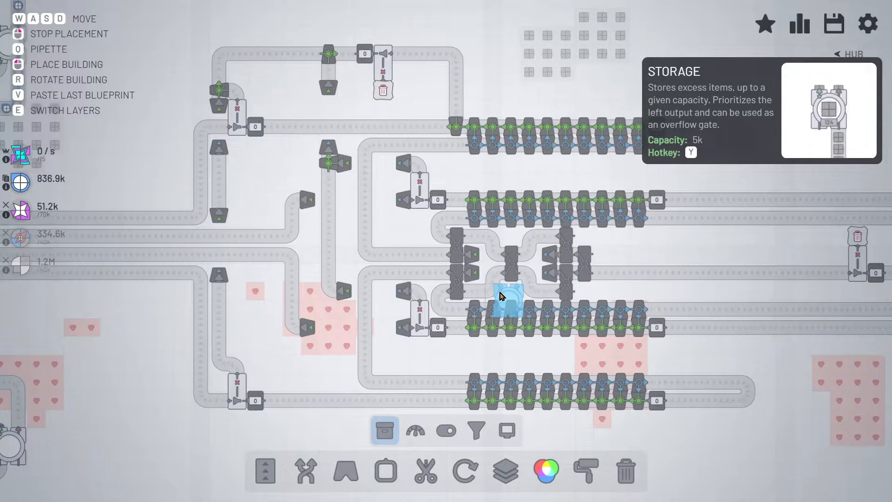
pyautogui.click(306, 470)
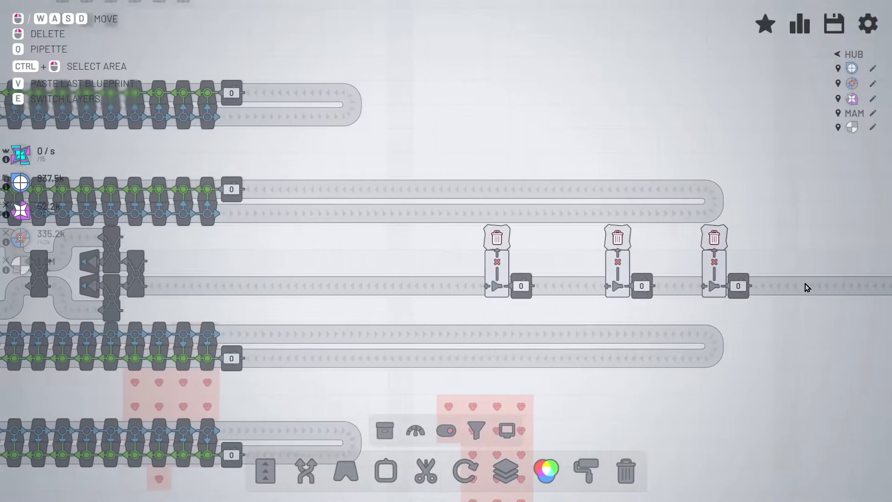
pyautogui.moveTo(450, 285)
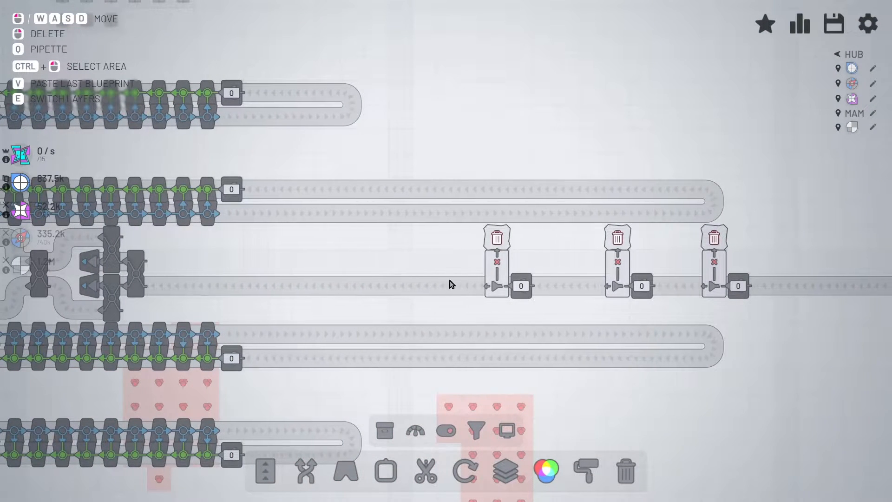
pyautogui.press('e')
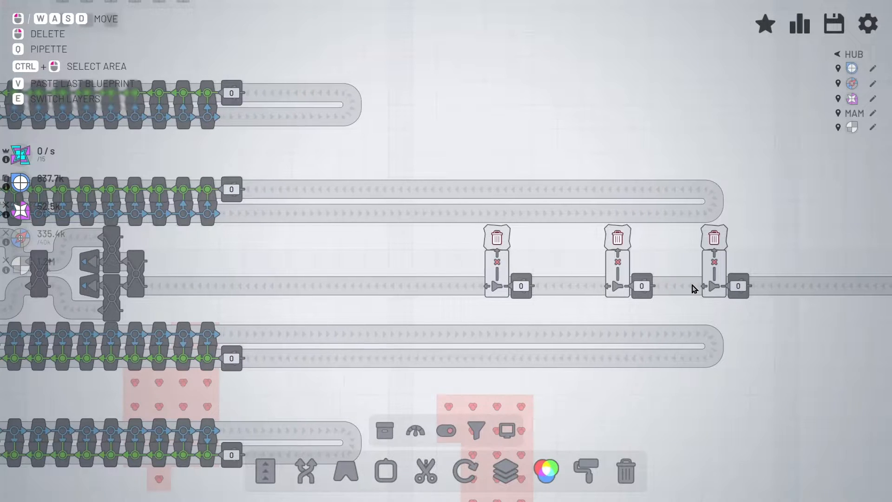
pyautogui.moveTo(622, 250)
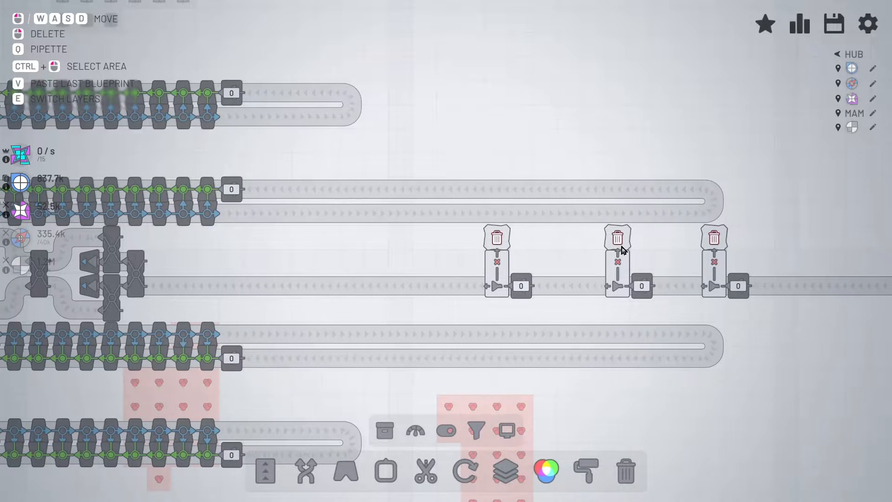
pyautogui.moveTo(573, 328)
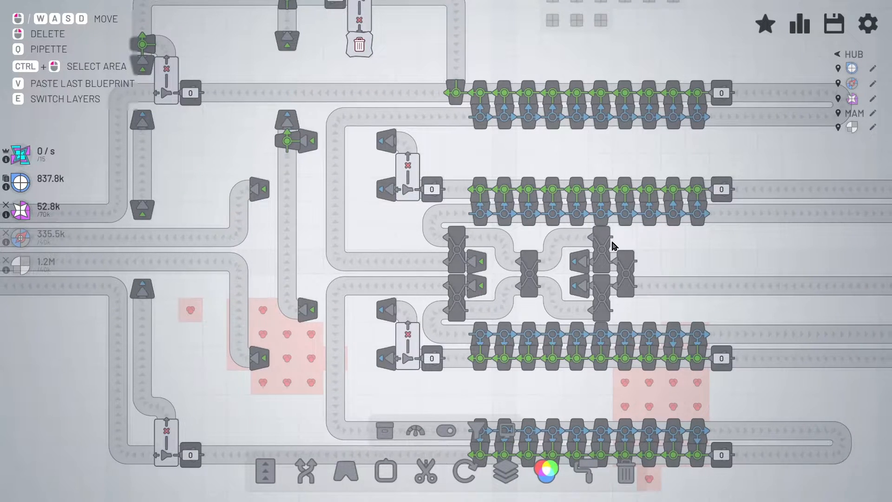
pyautogui.moveTo(636, 286)
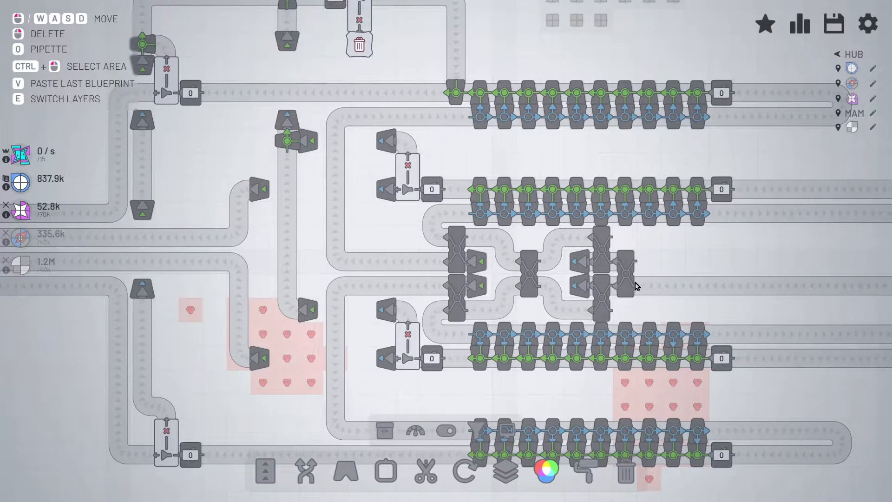
pyautogui.moveTo(472, 238)
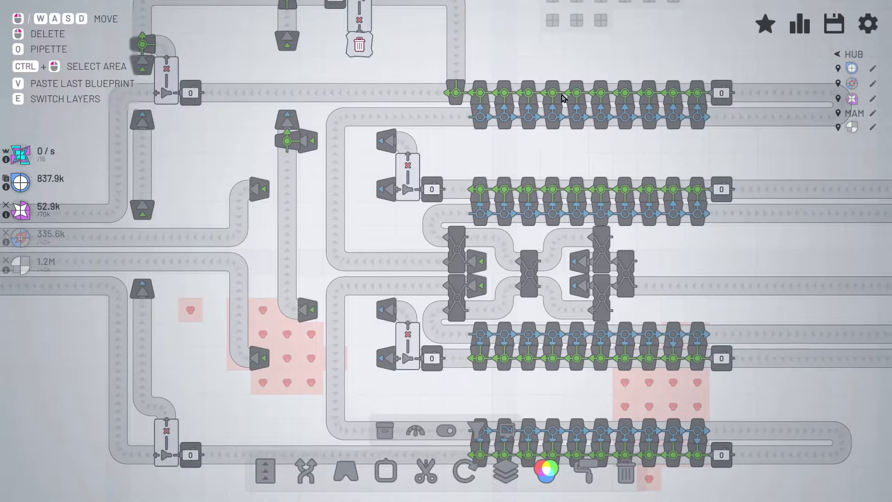
pyautogui.moveTo(626, 117)
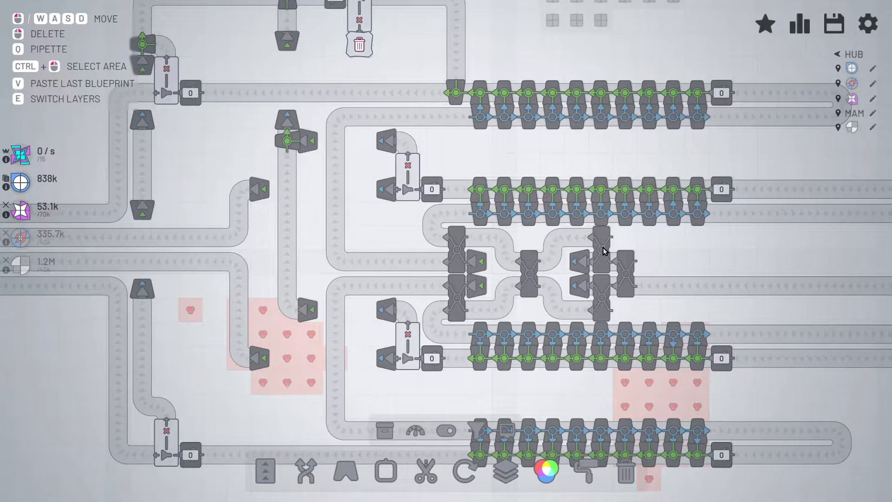
pyautogui.moveTo(492, 227)
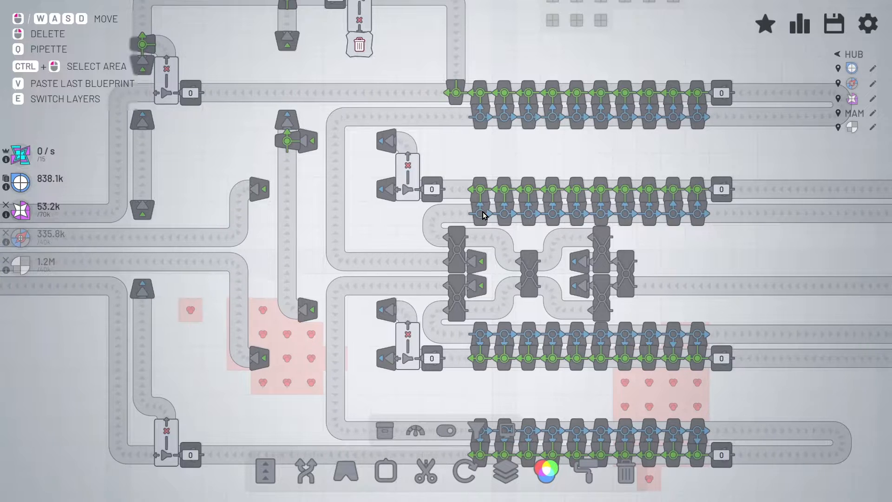
pyautogui.moveTo(566, 218)
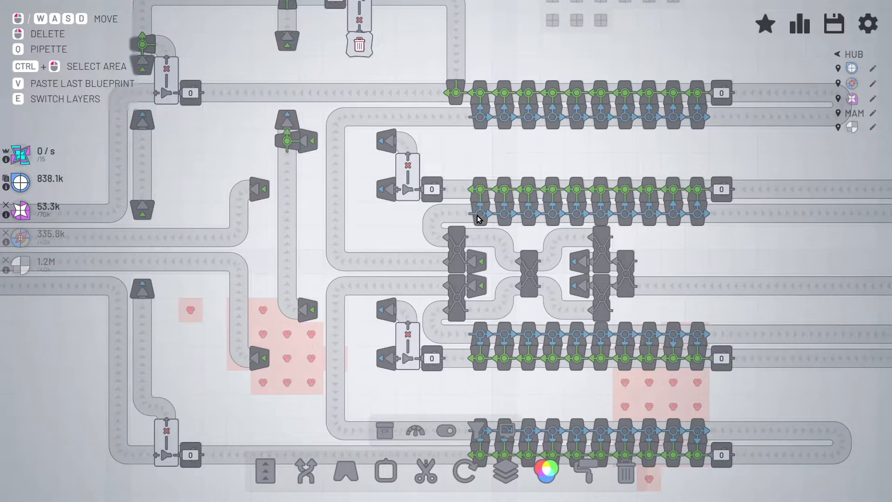
pyautogui.moveTo(555, 214)
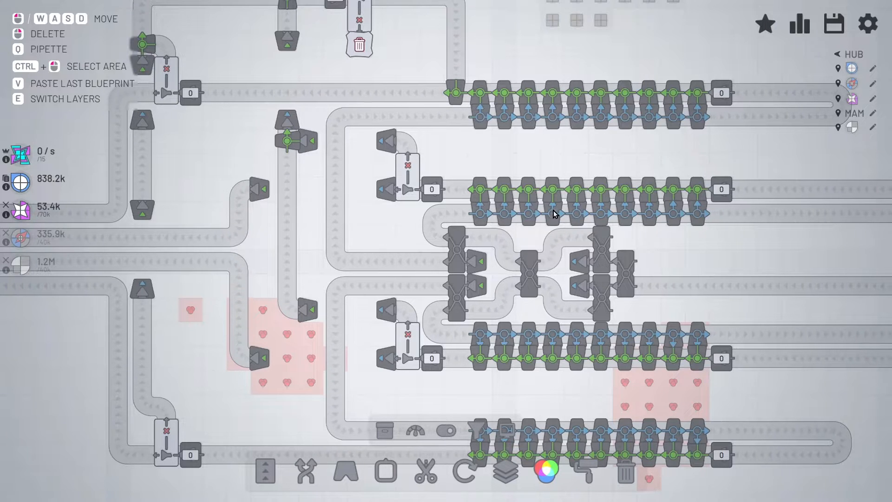
pyautogui.moveTo(633, 217)
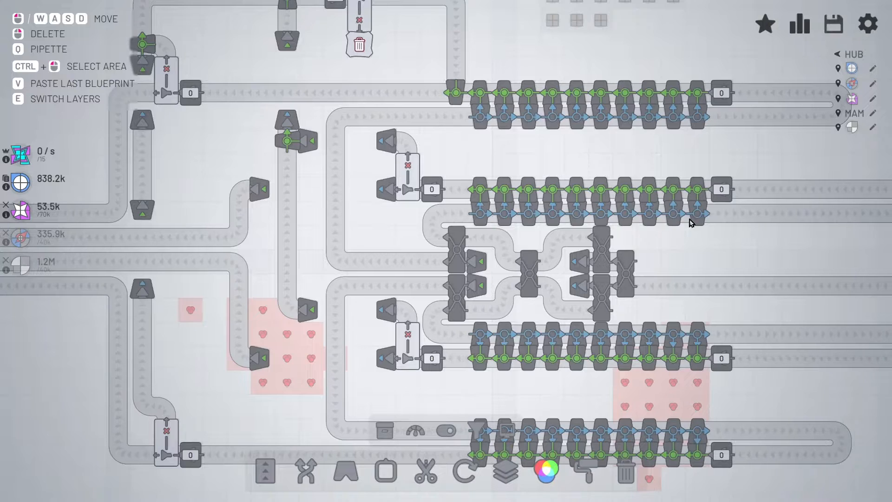
pyautogui.click(833, 25)
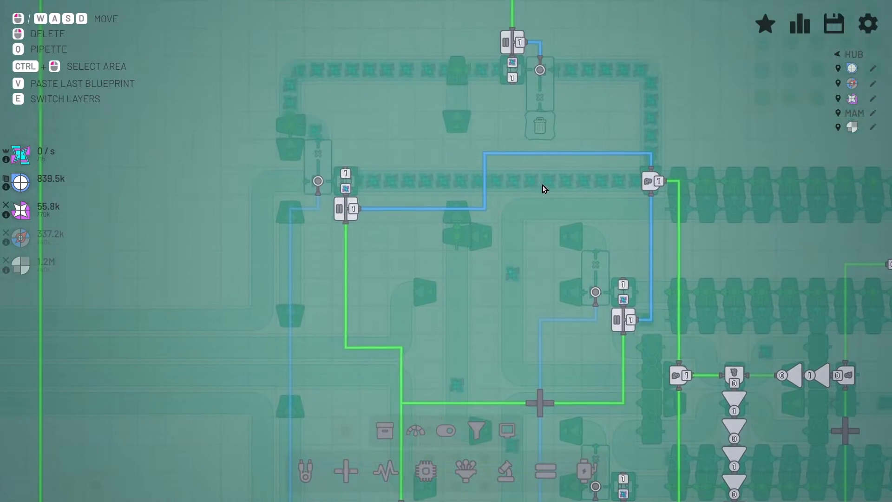
pyautogui.moveTo(490, 229)
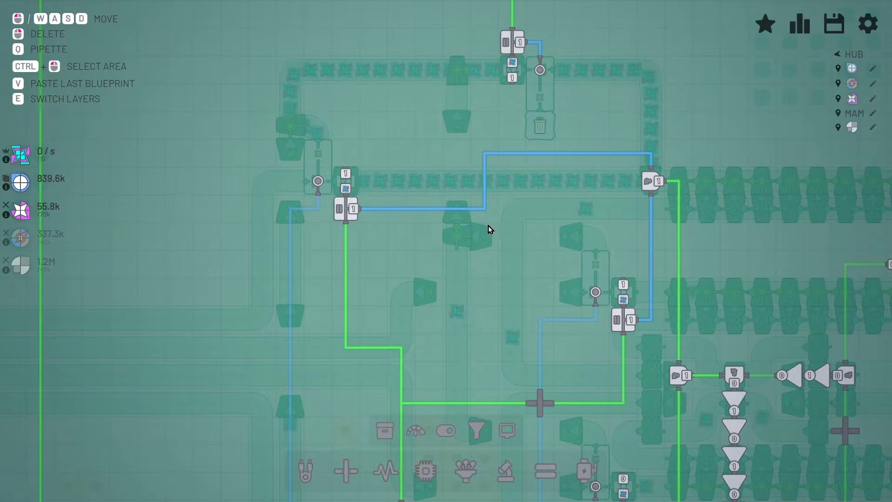
# Step: Toggle between the wire and building layers, ending on the building layer
pyautogui.press('e')
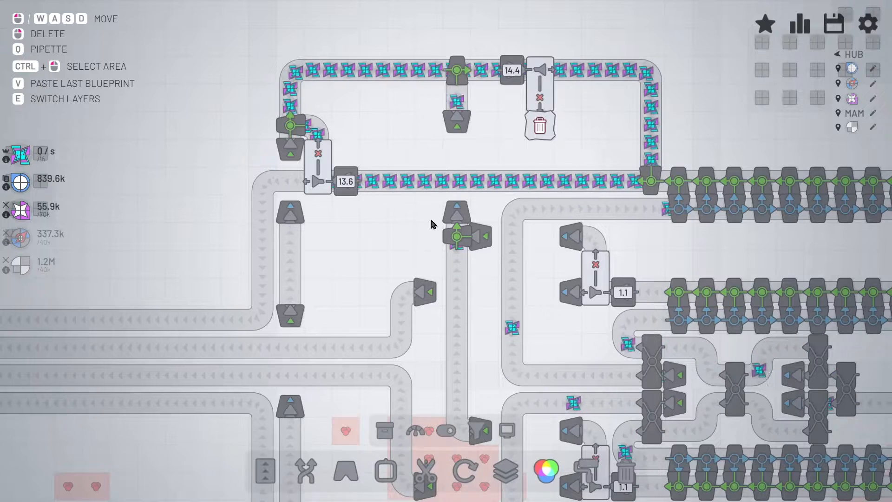
pyautogui.press('e')
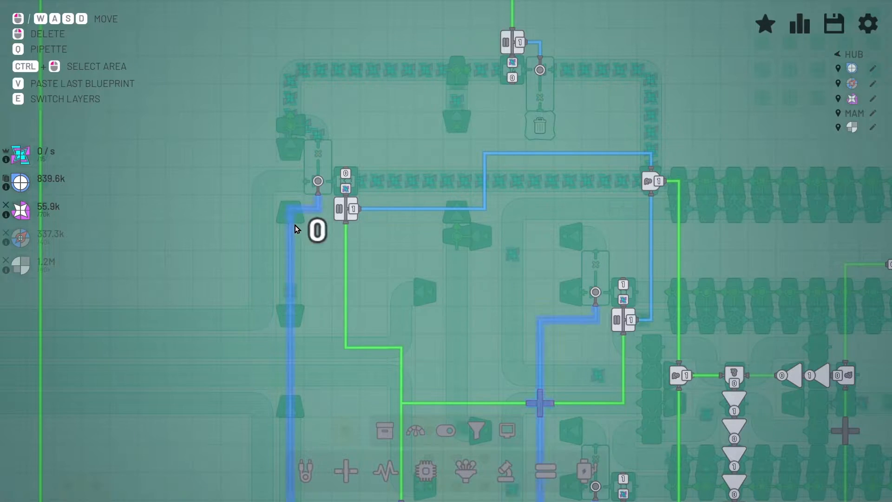
pyautogui.press('e')
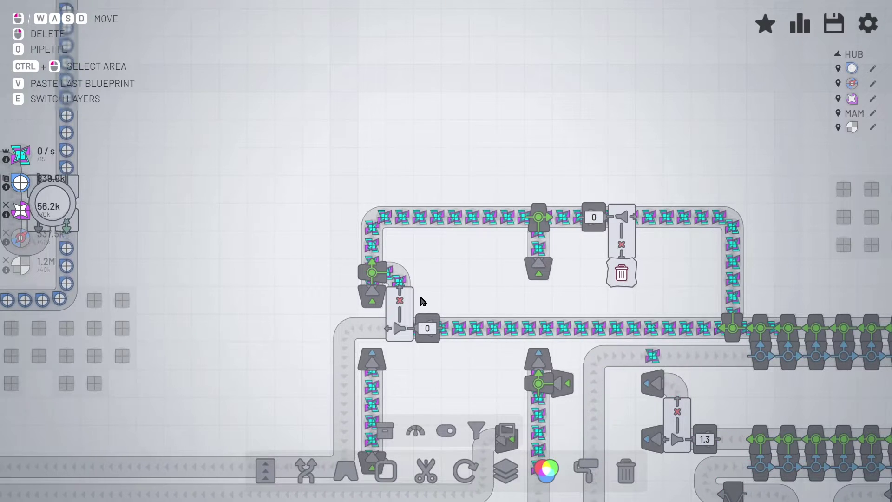
# Step: Zoom out over the storage loop before viewing its signal wiring
pyautogui.scroll(-3)
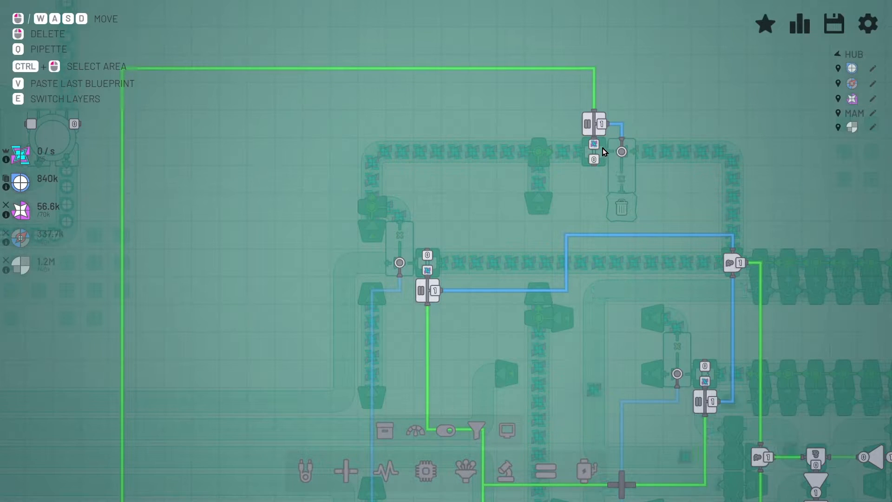
pyautogui.moveTo(671, 198)
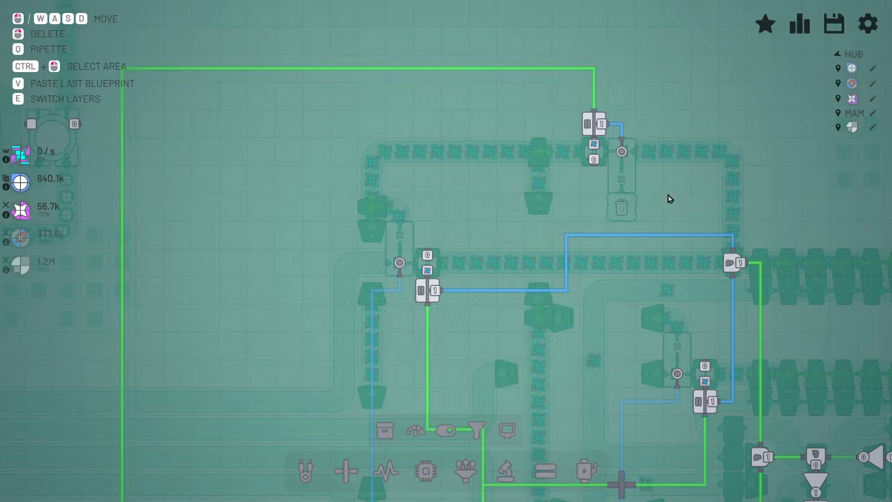